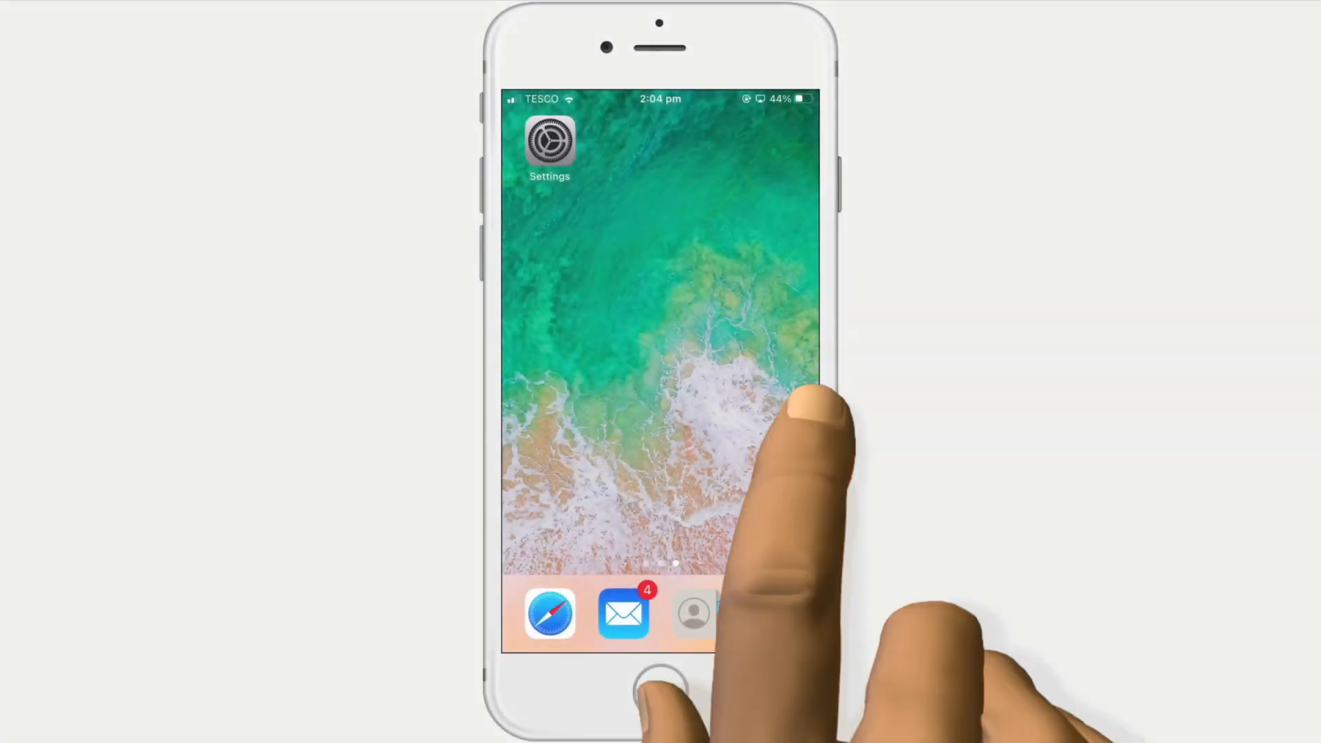
Swipe through the home pages past the full app page to the Google Home and Settings page
scroll("left", 3)
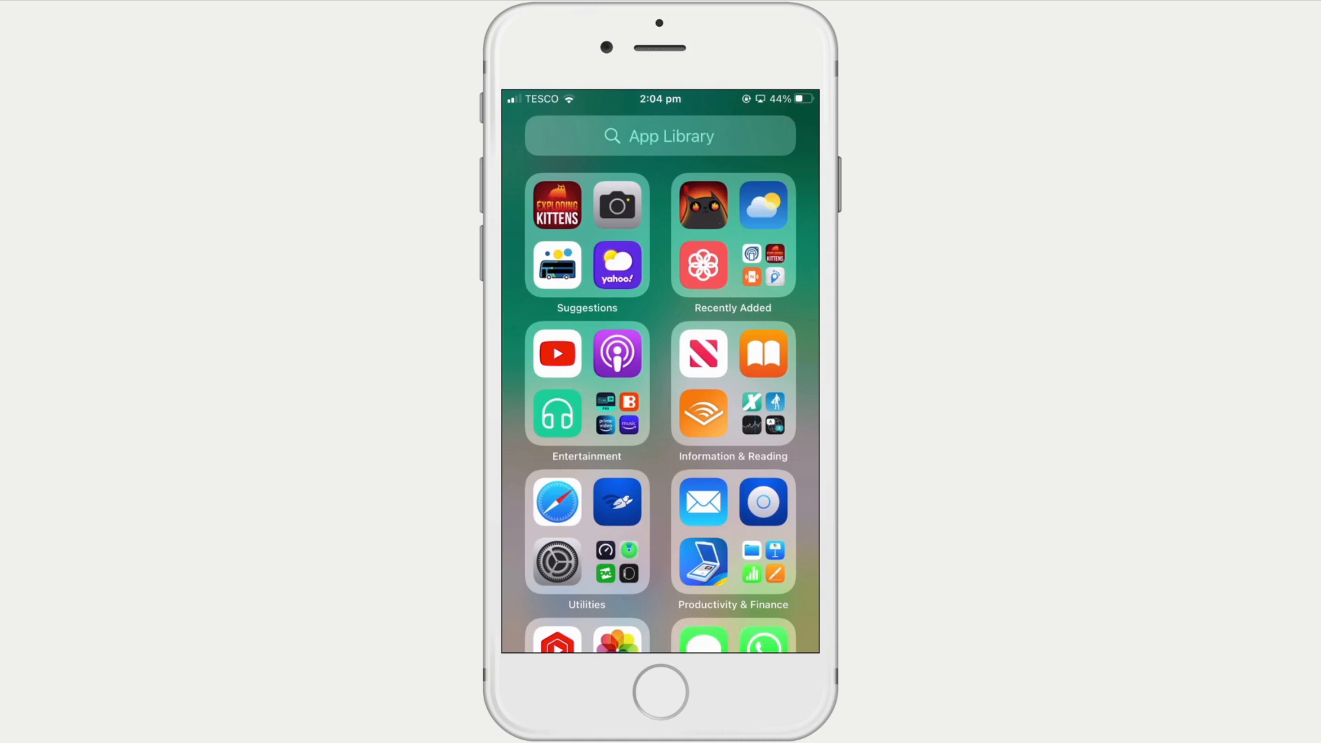
scroll("down", 3)
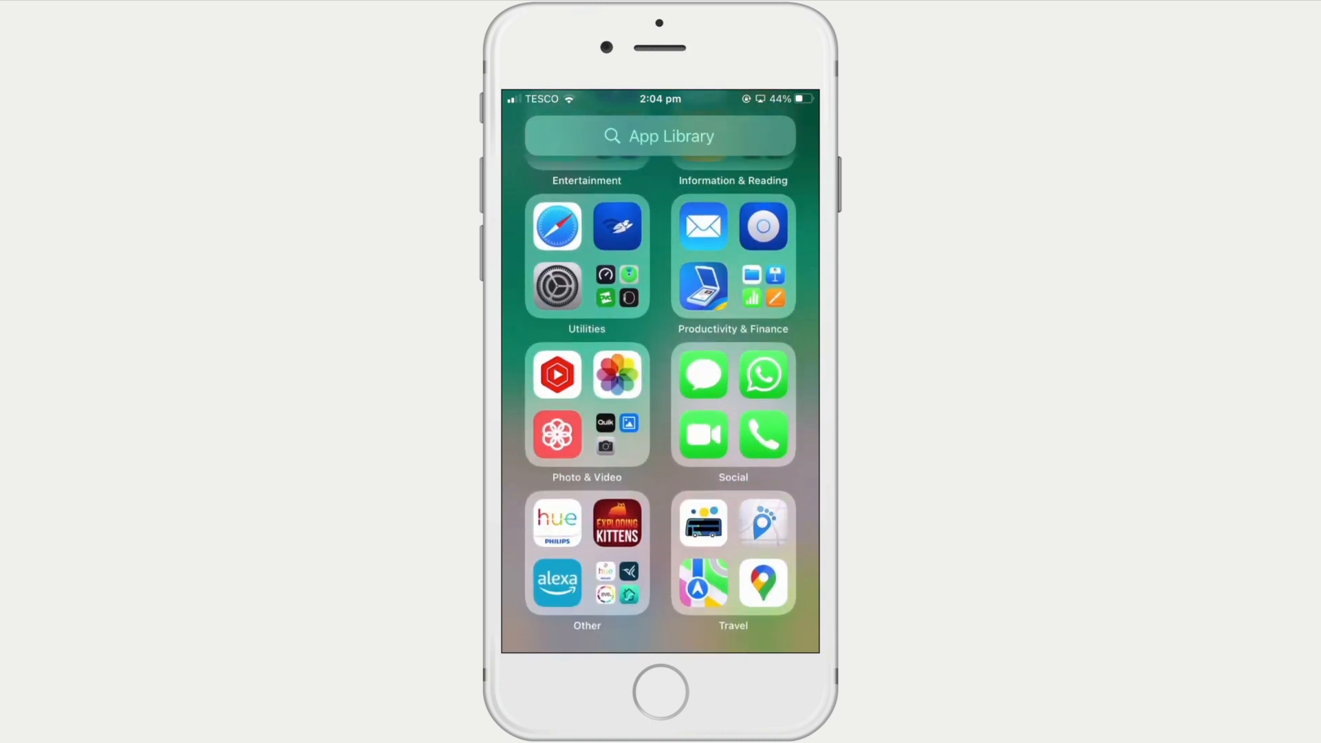
scroll("down", 3)
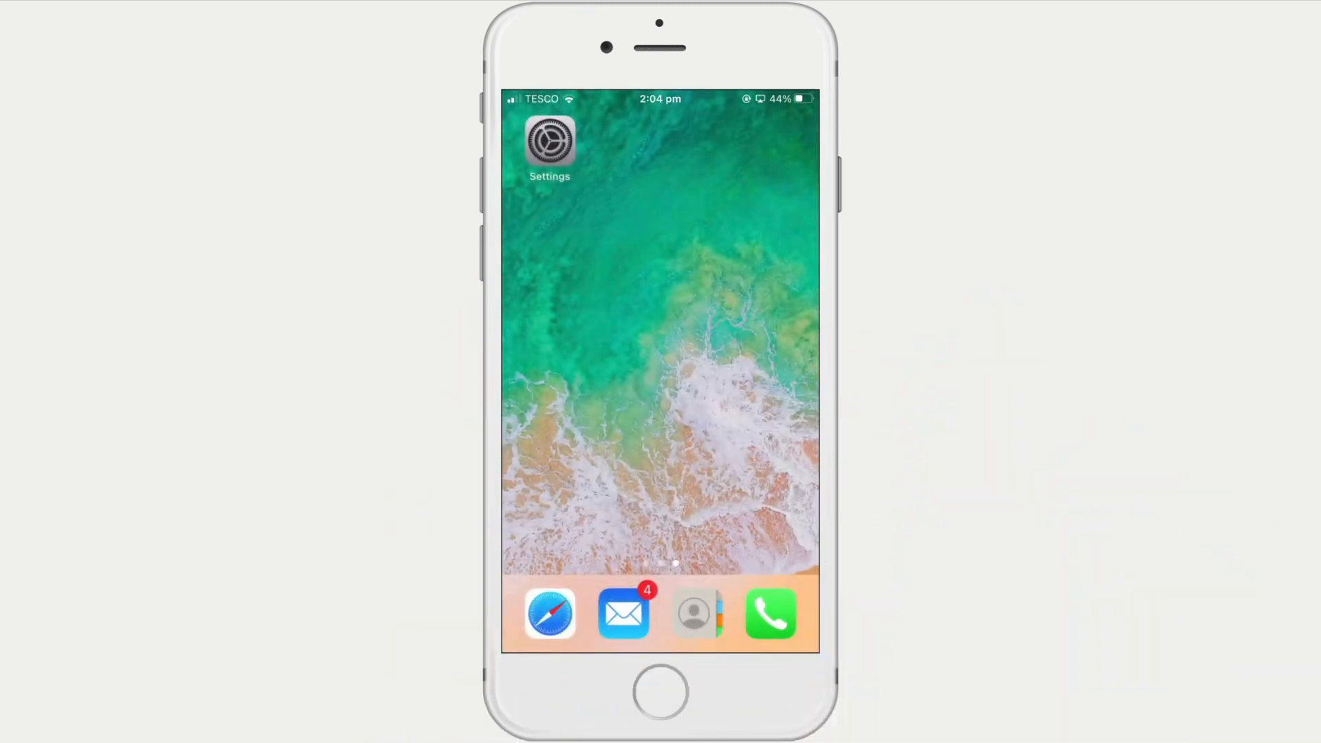
scroll("left", 3)
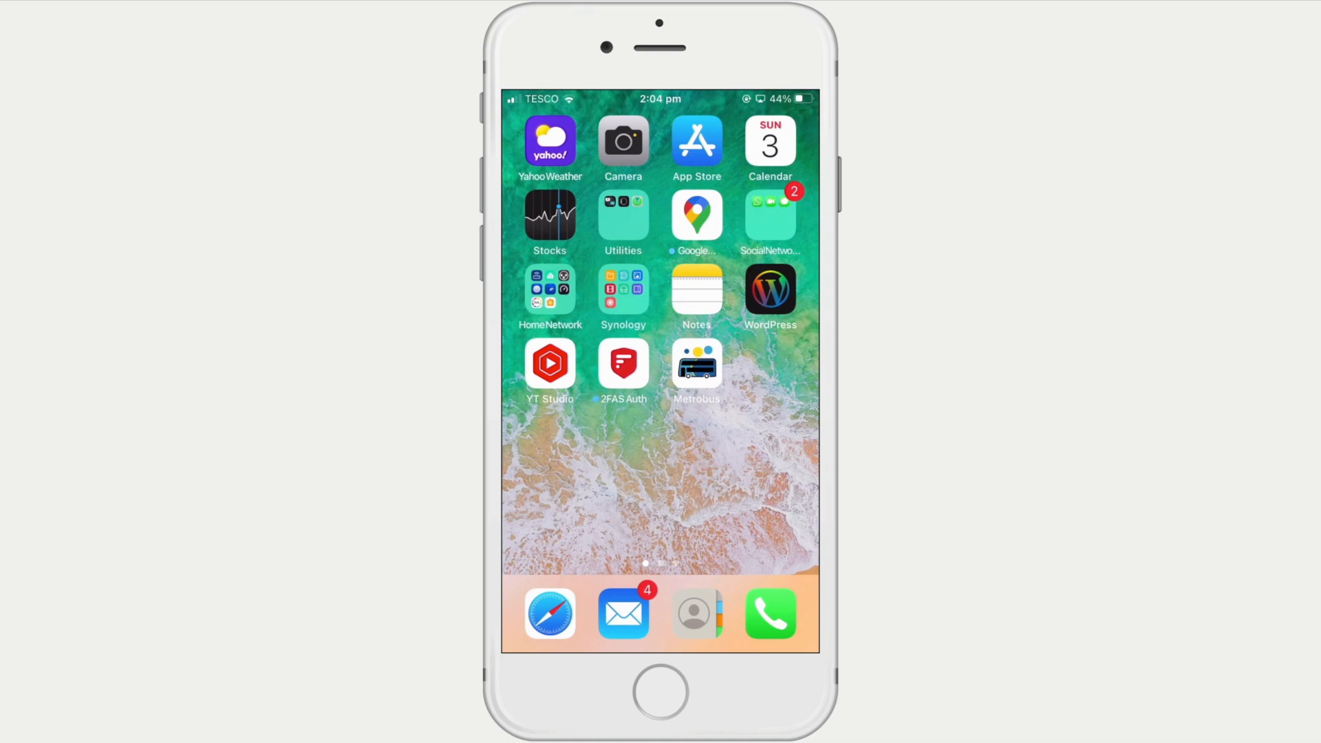
scroll("left", 3)
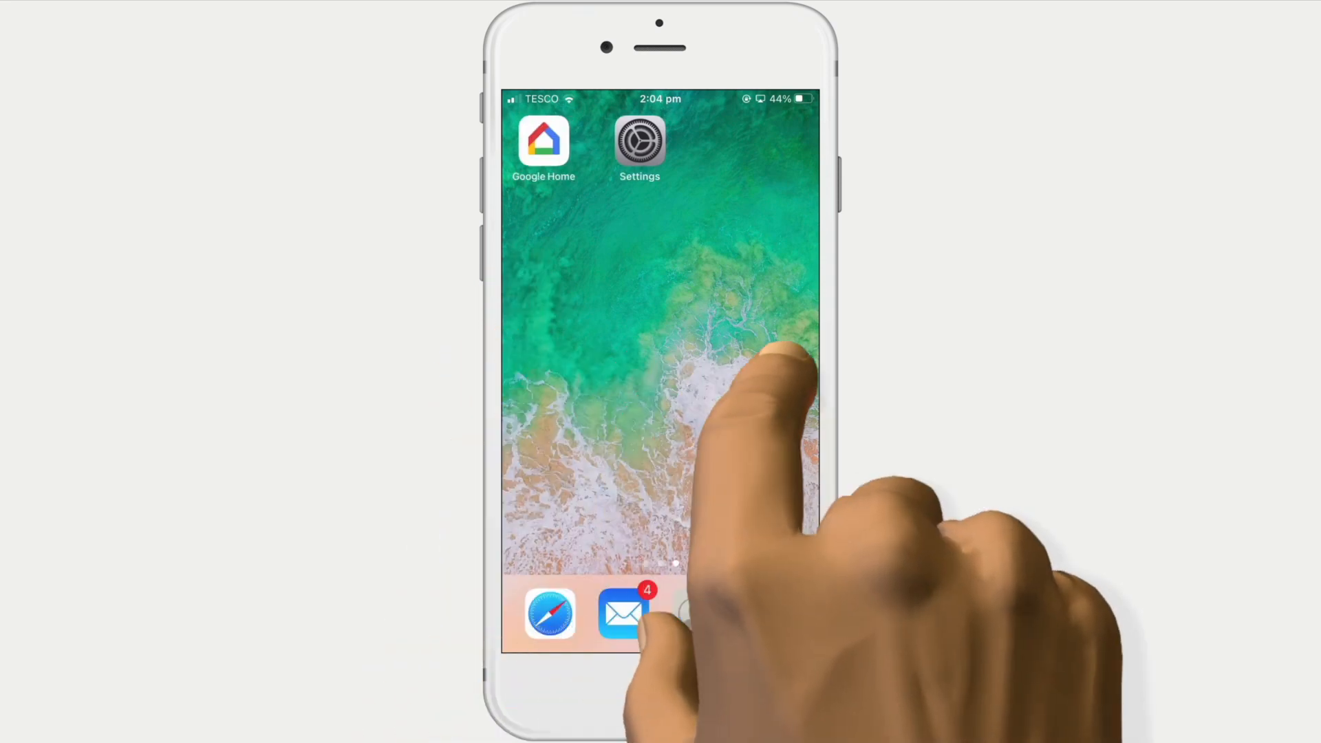
scroll("left", 3)
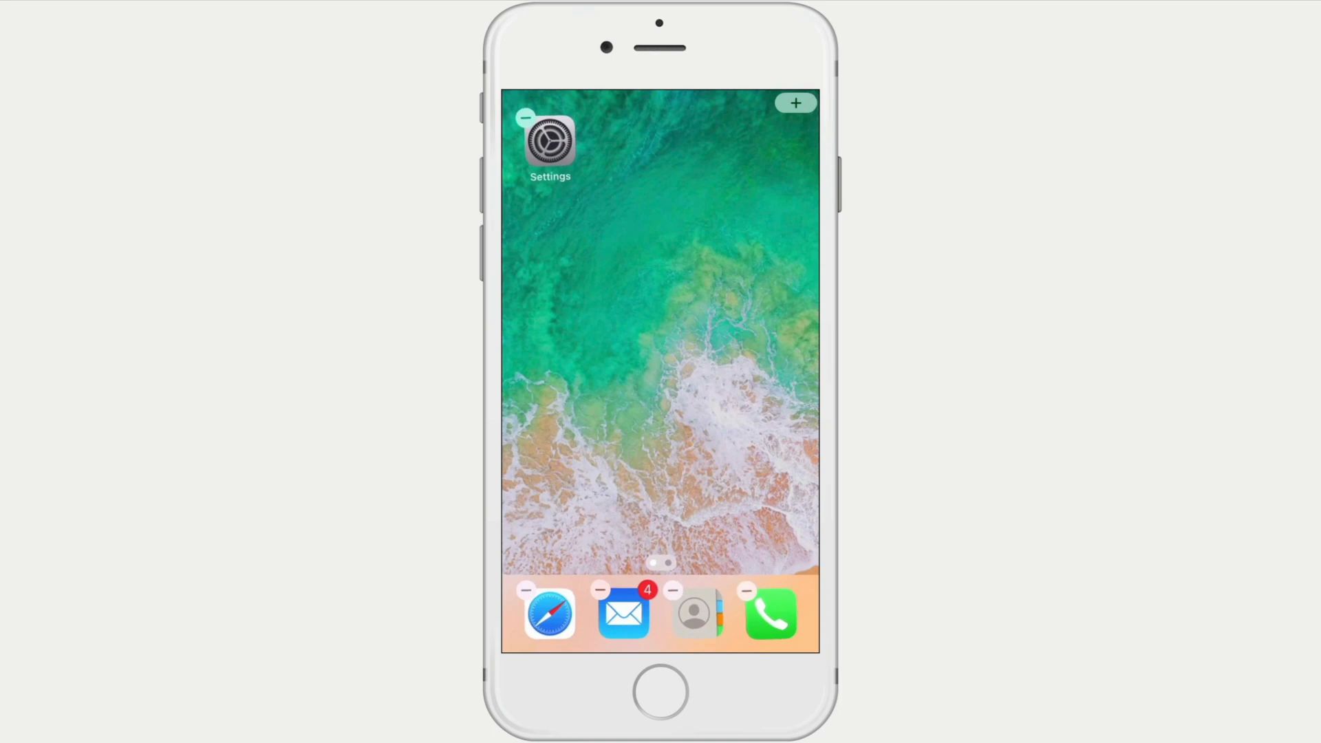
Exit jiggle mode and swipe from the single home page into the App Library
left_click(650, 690)
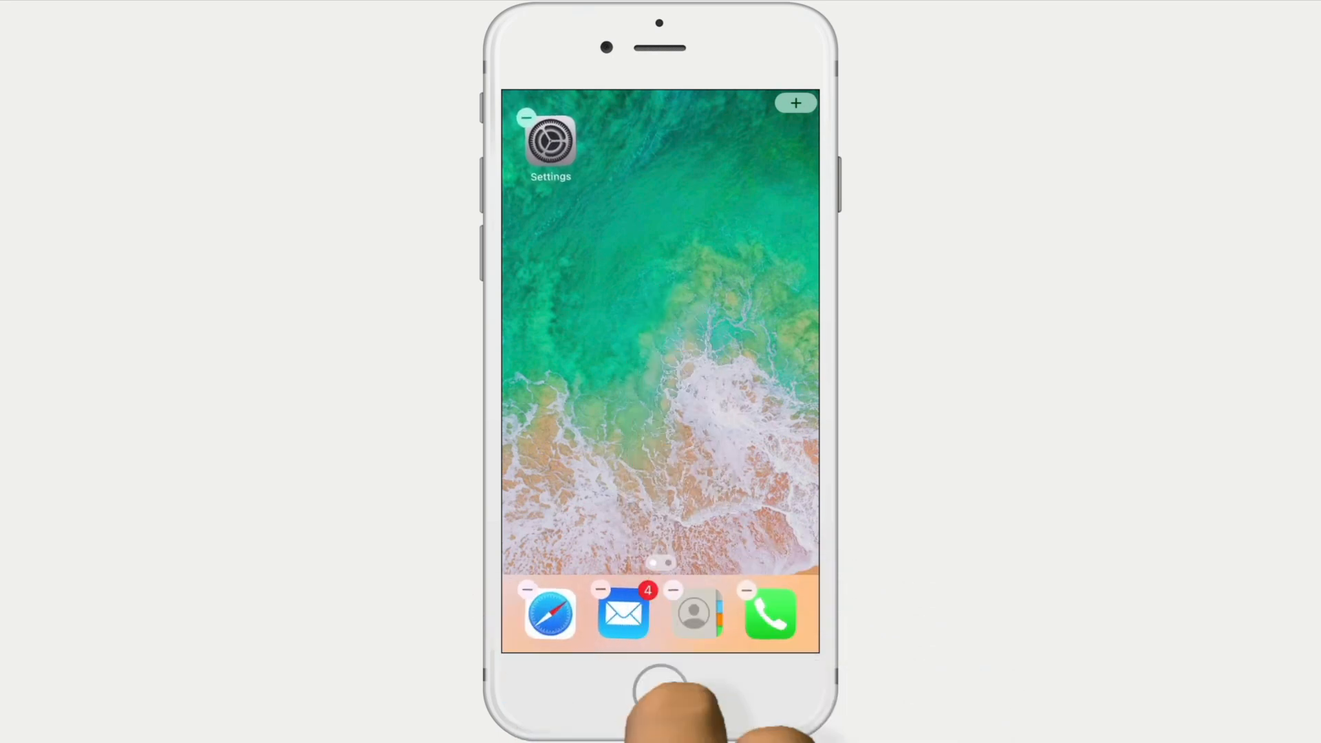
left_click(655, 687)
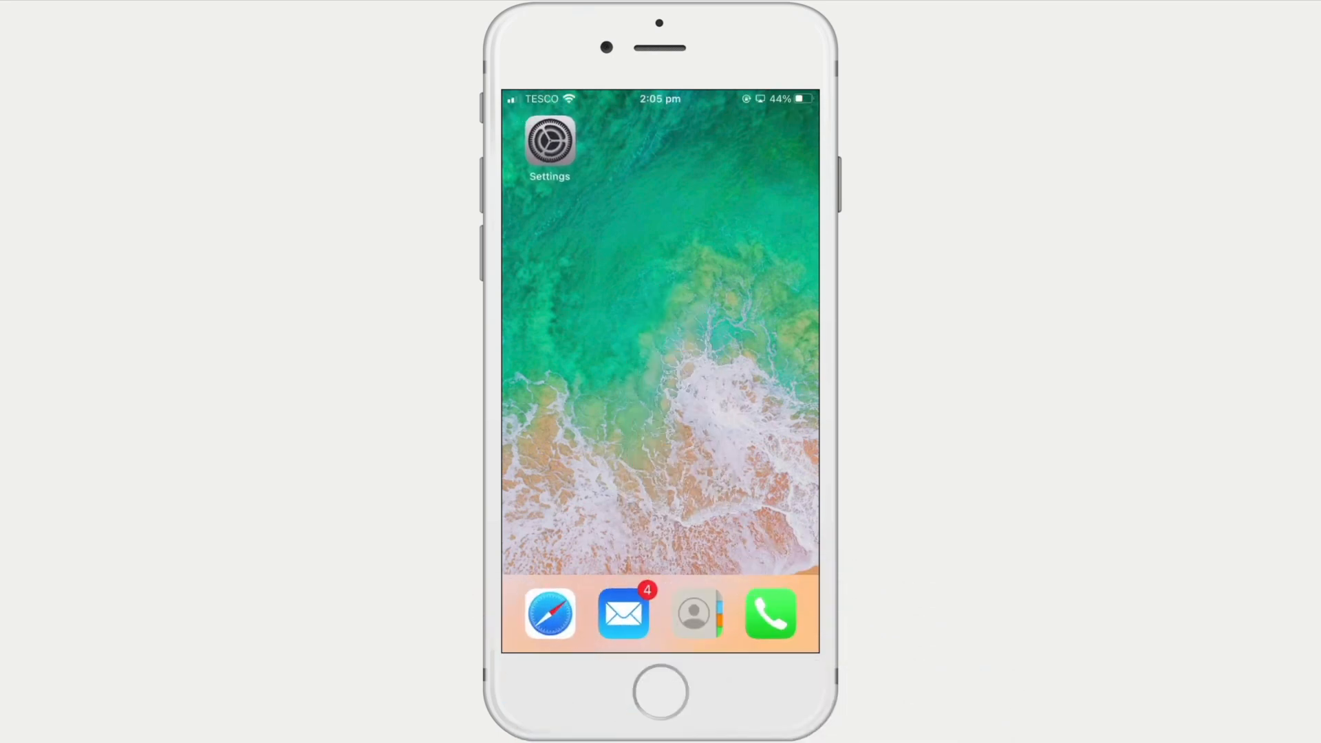
scroll("right", 3)
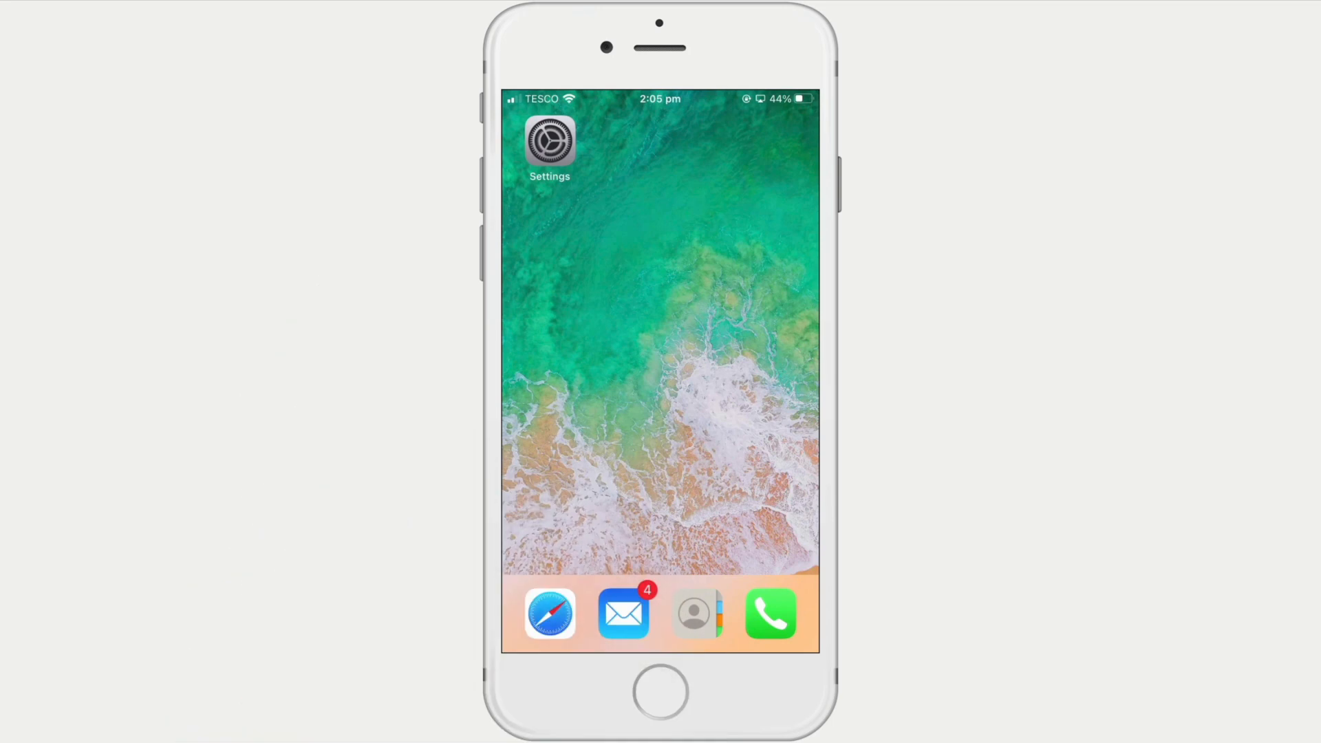
scroll("left", 3)
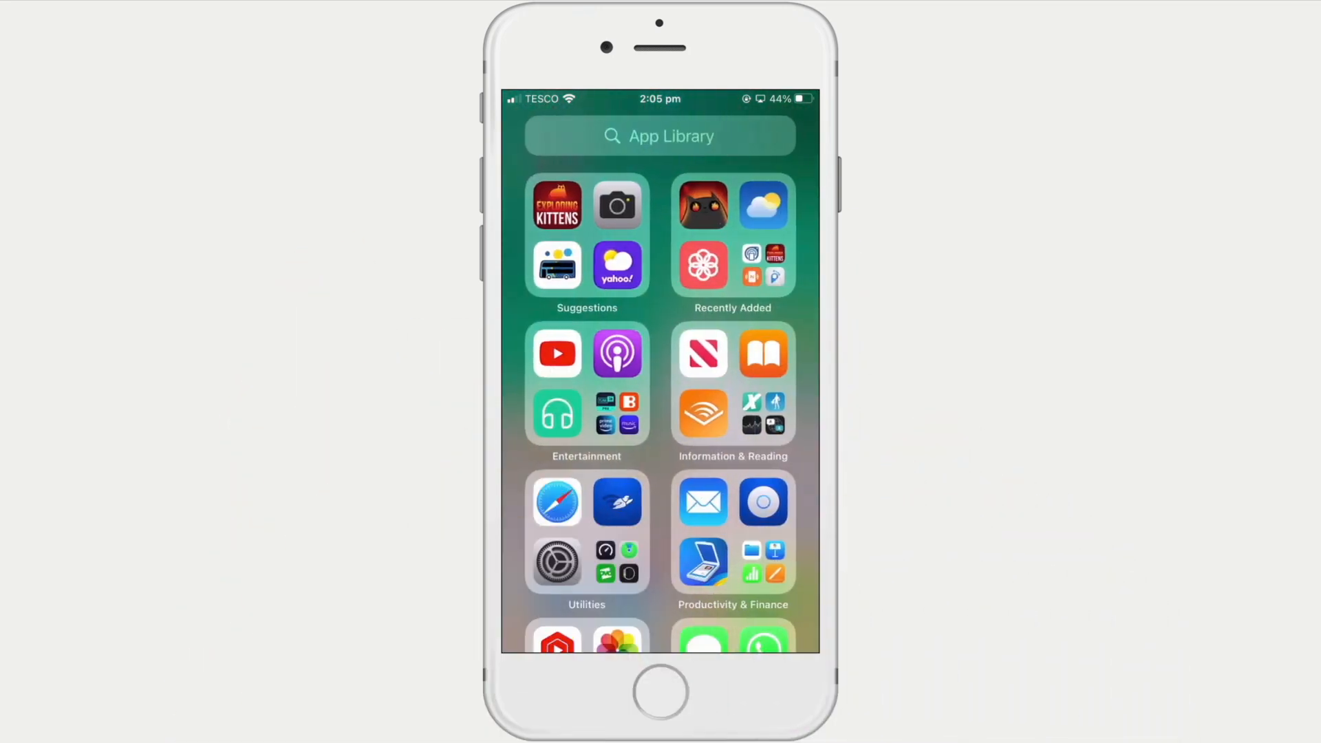